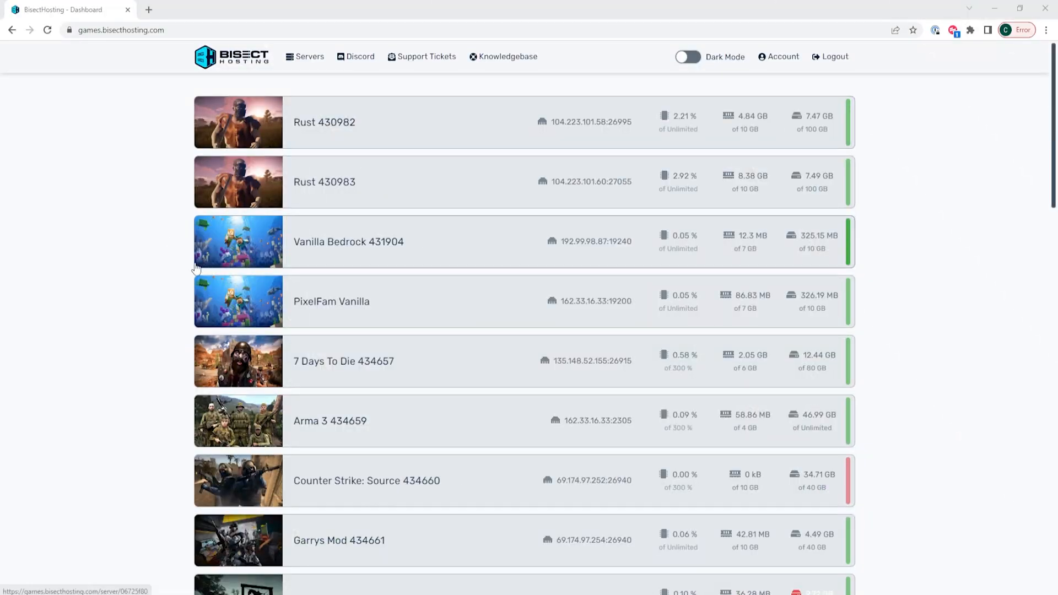
# Select the Sons Of The Forest 663635 server from the server list
pyautogui.scroll(-3)
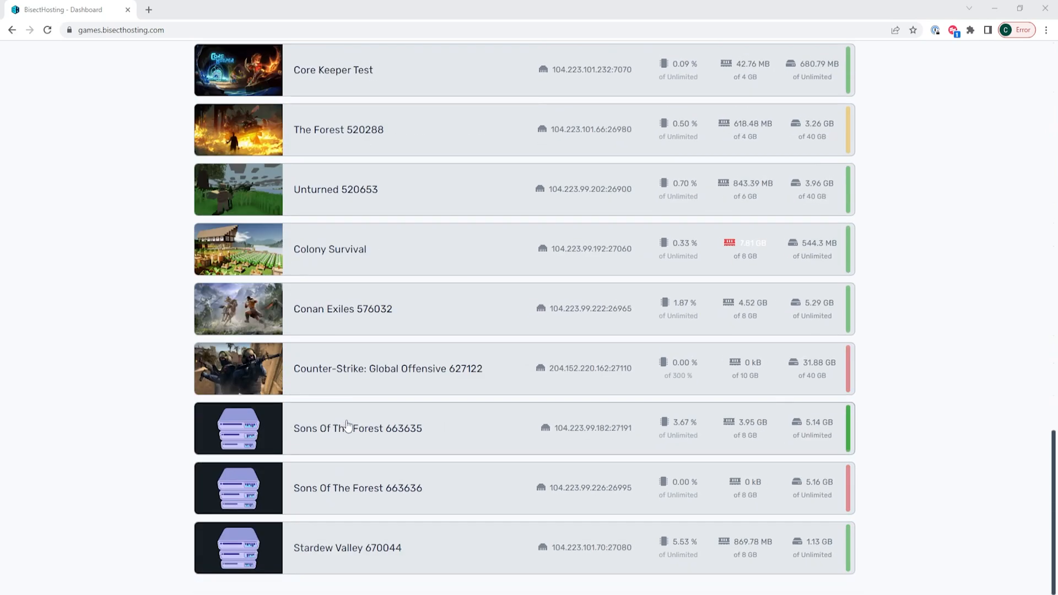
pyautogui.click(357, 428)
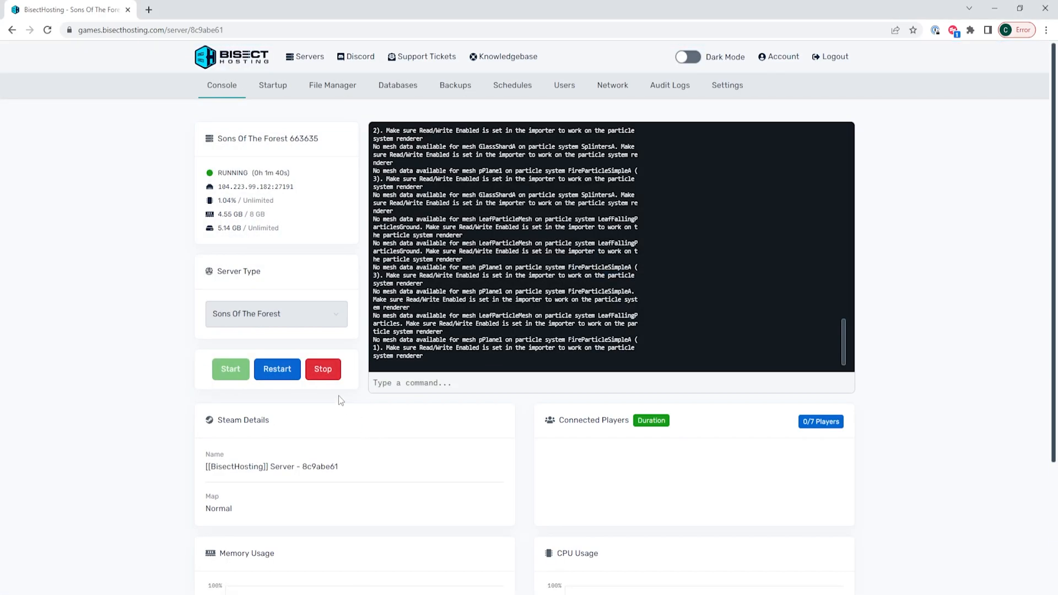
# Stop the running server and switch to its File Manager
pyautogui.click(323, 370)
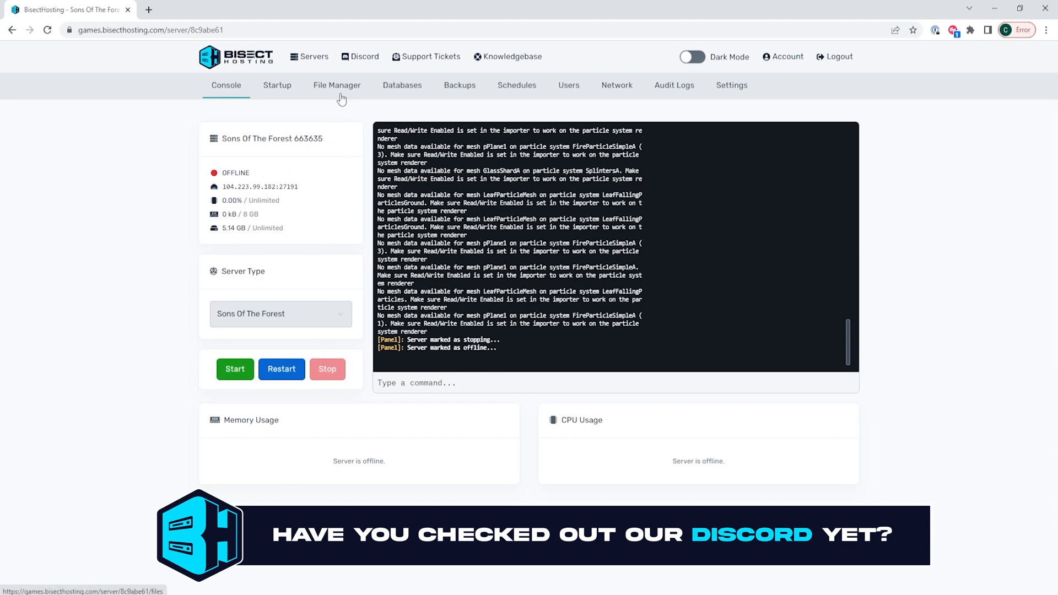
pyautogui.click(337, 85)
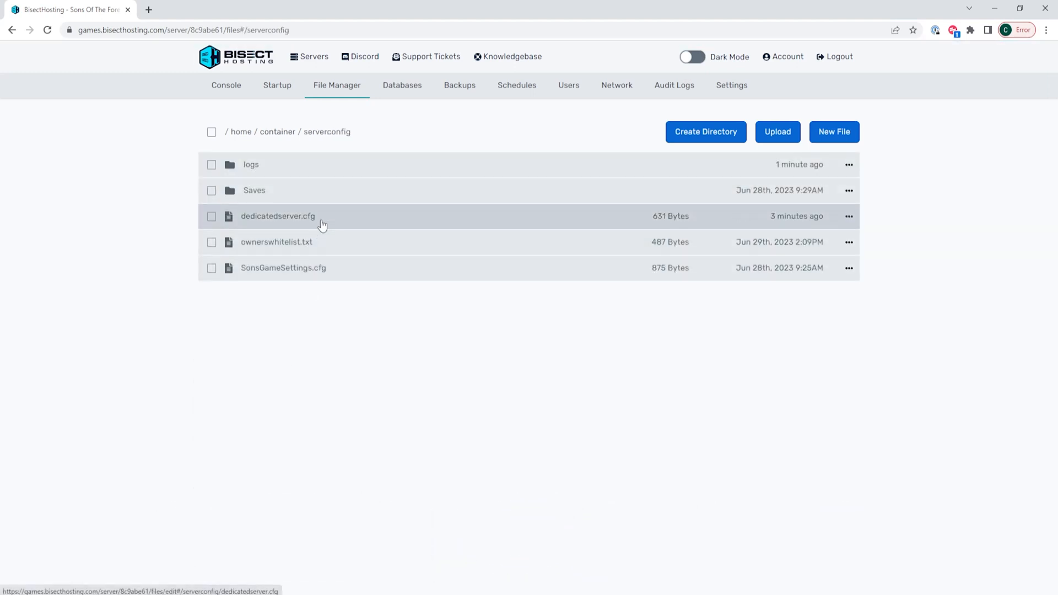
# Load dedicatedserver.cfg from the serverconfig folder into the editor
pyautogui.click(278, 216)
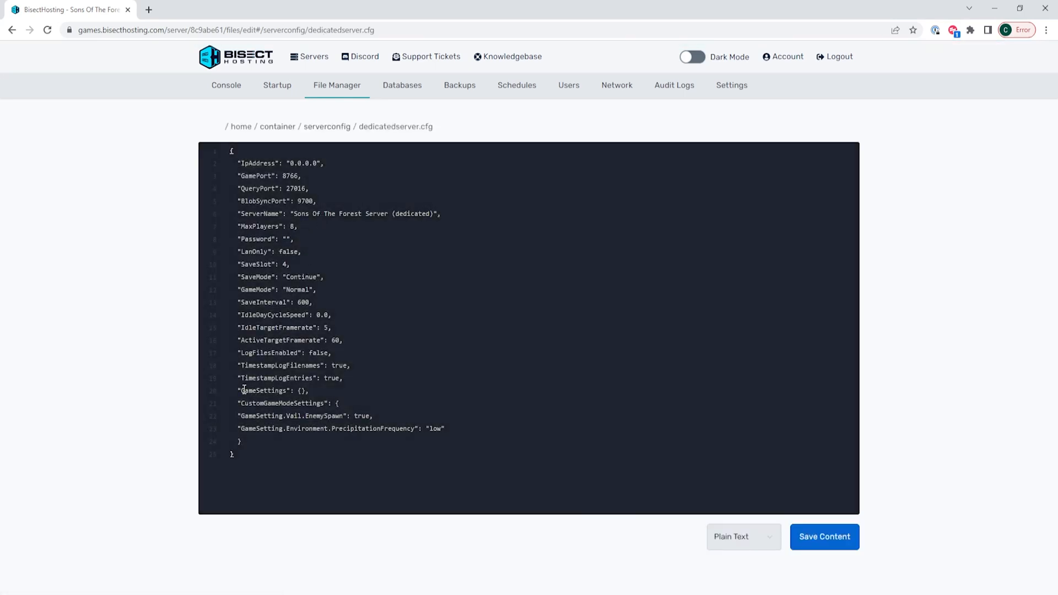
# Enter "Structure.damage": false inside the GameSettings braces of dedicatedserver.cfg
pyautogui.doubleClick(266, 390)
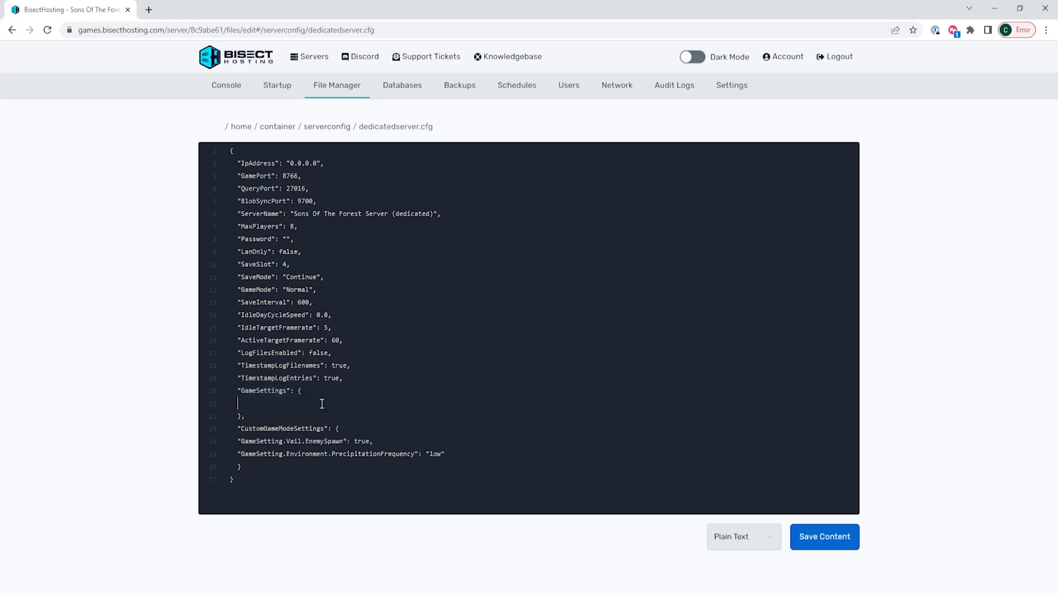
pyautogui.write('*')
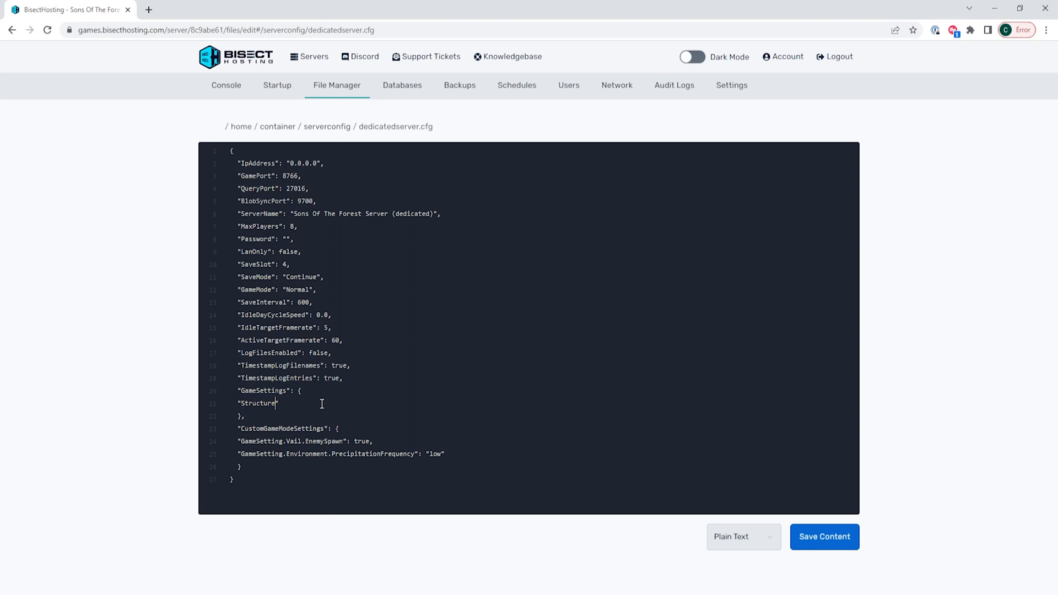
pyautogui.write('.damage')
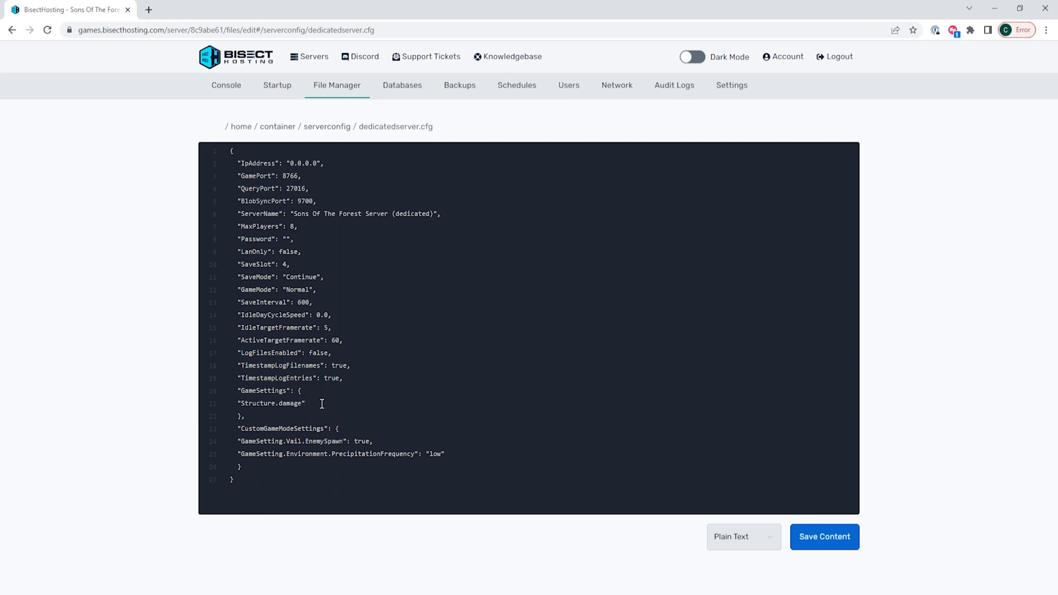
pyautogui.write(': fal')
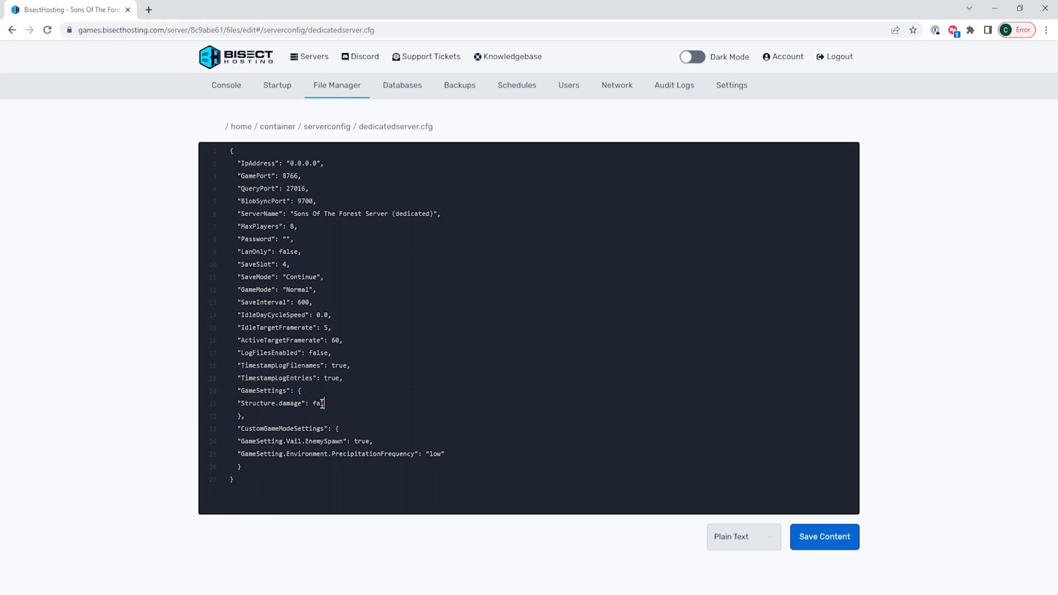
pyautogui.write('se')
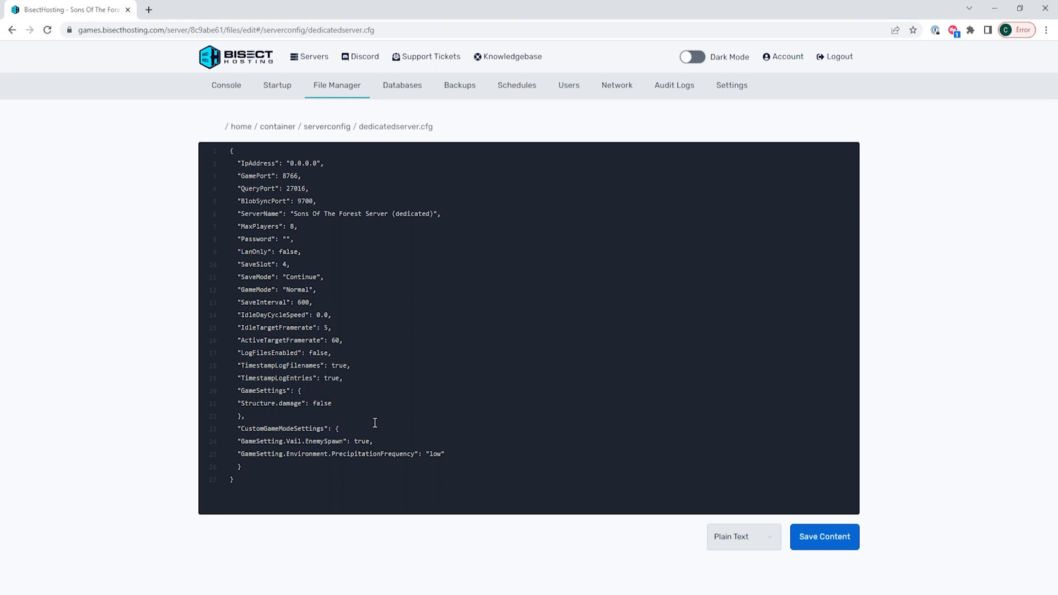
pyautogui.click(332, 403)
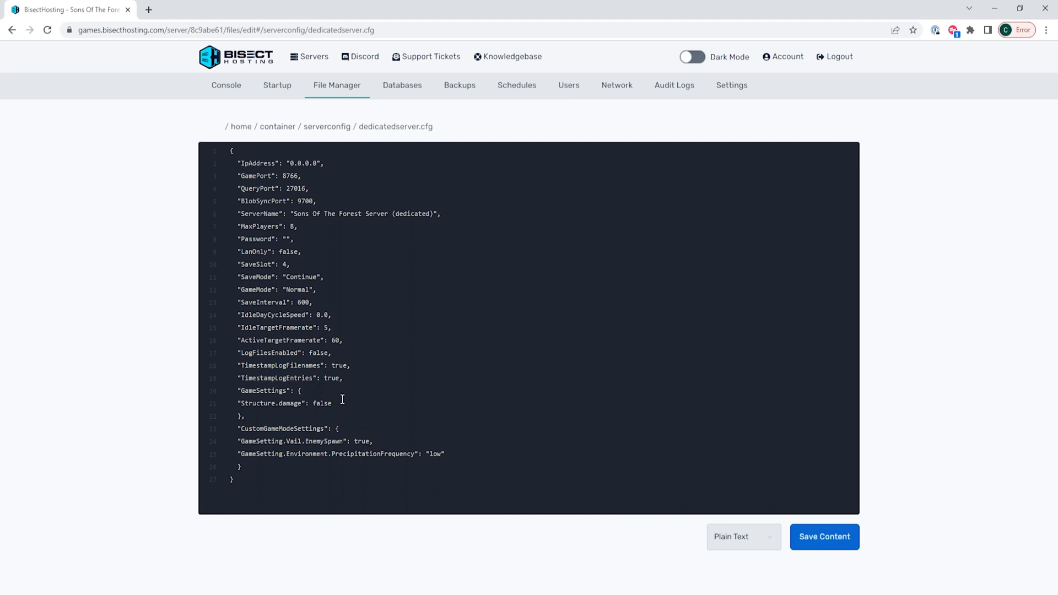
pyautogui.moveTo(329, 437)
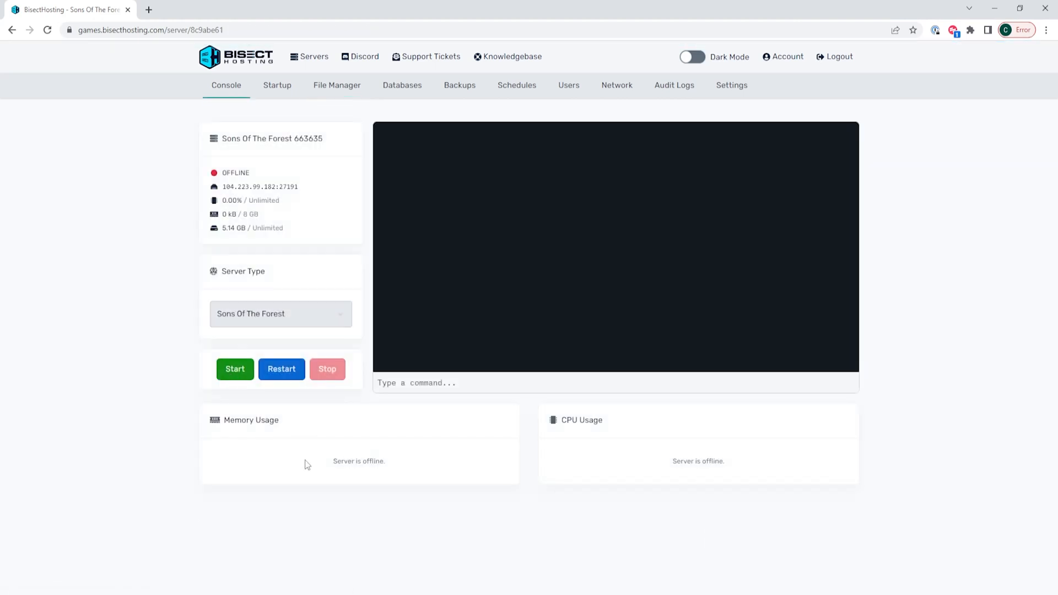
# Start the server again so the saved Structure.damage setting takes effect
pyautogui.click(235, 369)
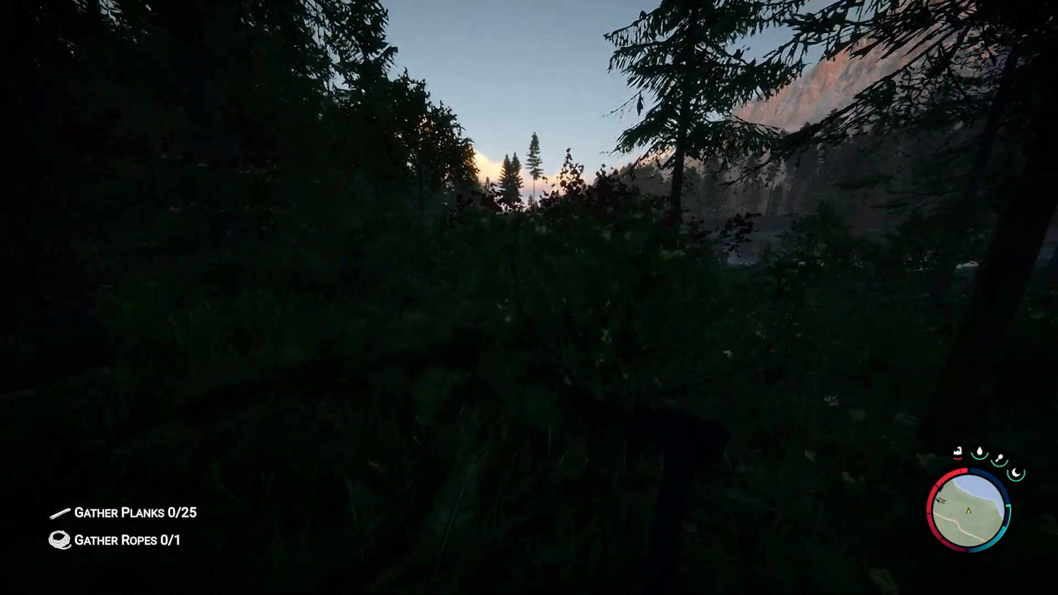
pyautogui.moveTo(529, 298)
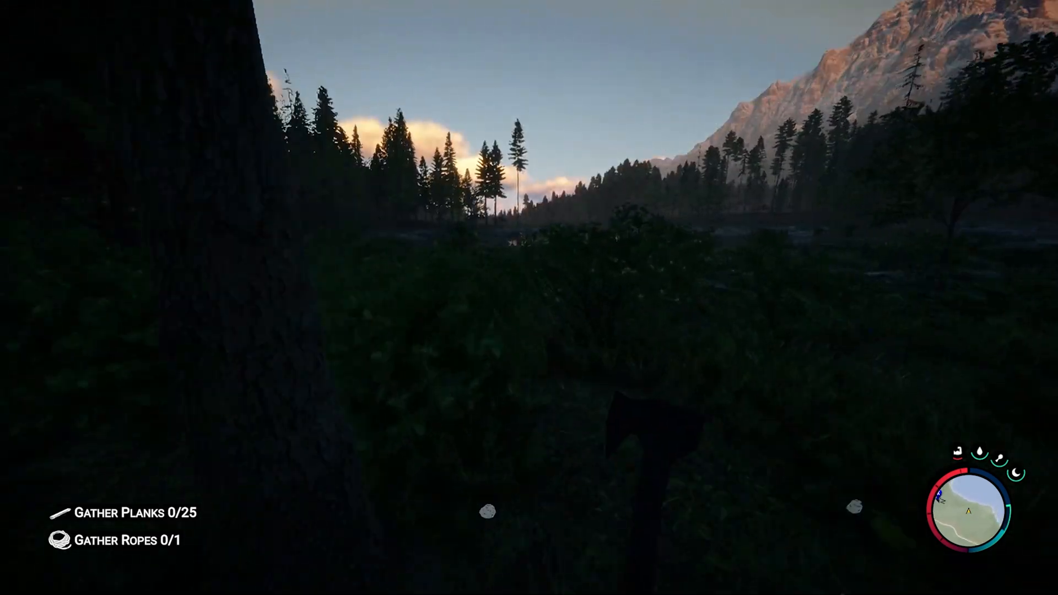